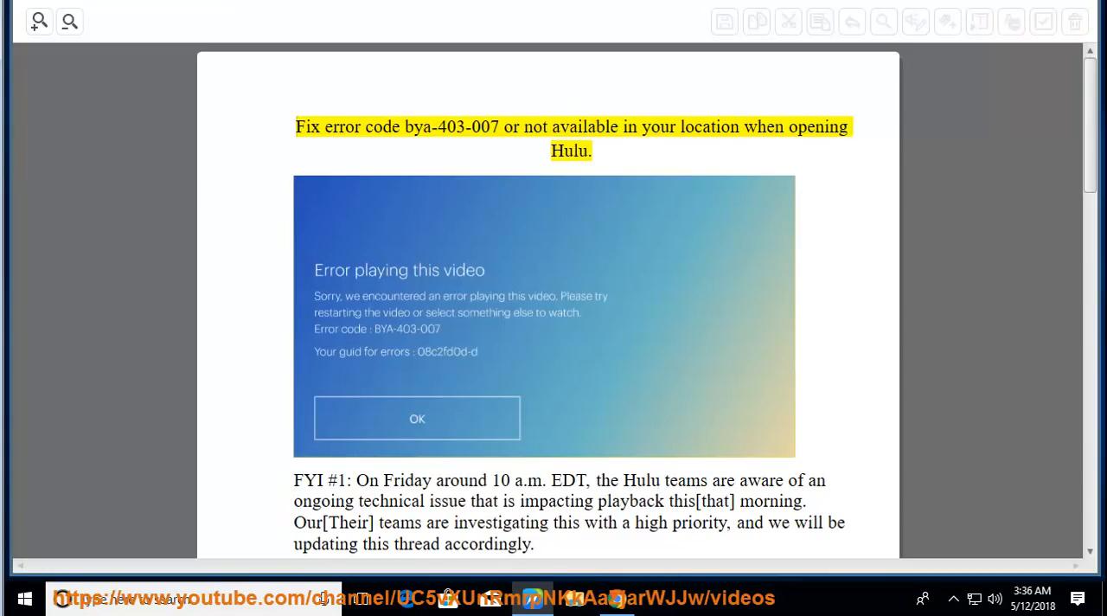
- Read aloud the Hulu bya-403-007 title, the FYI #1 paragraph and the official statement line
double_click(450, 127)
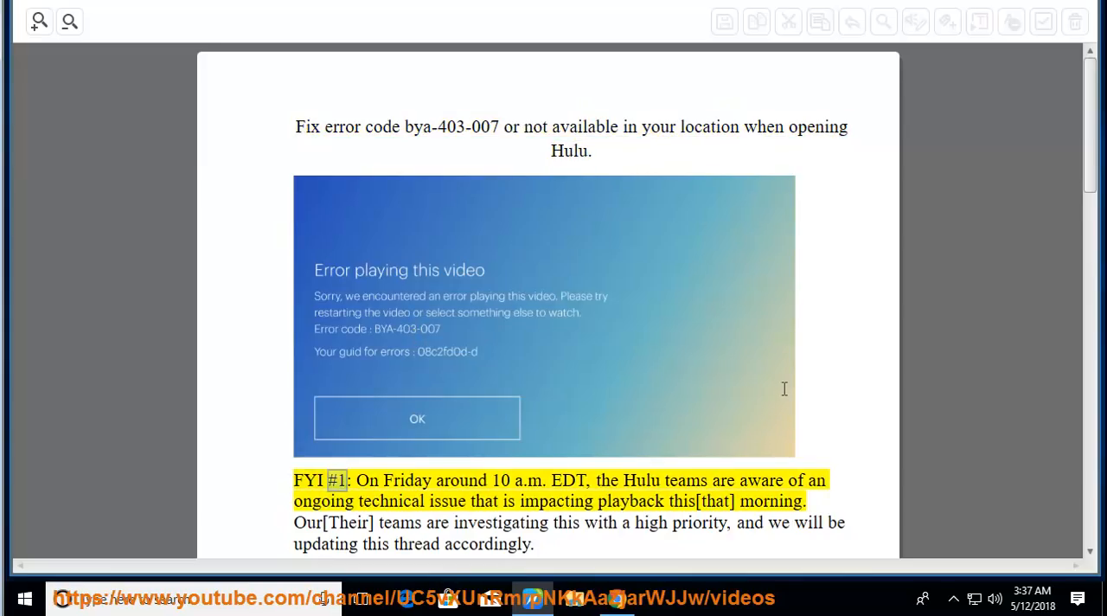
double_click(567, 481)
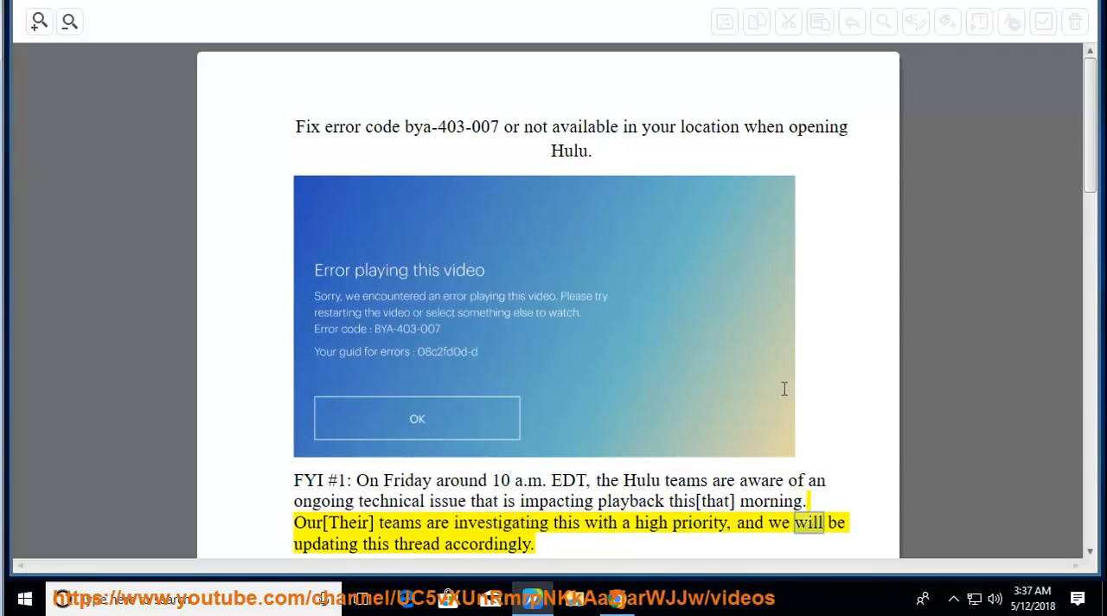
scroll("down", 3)
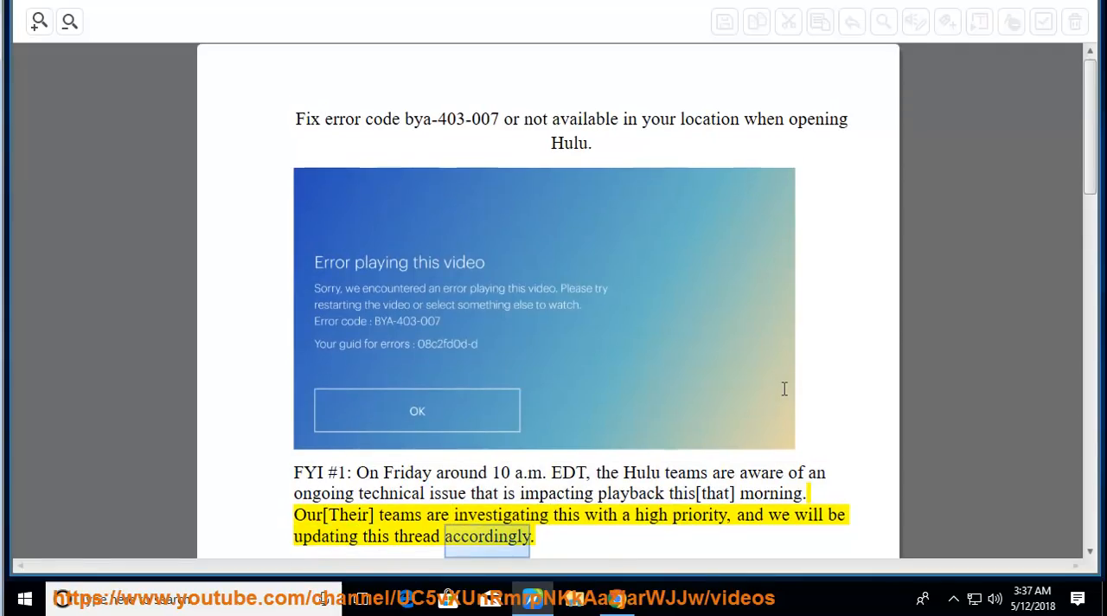
scroll("down", 3)
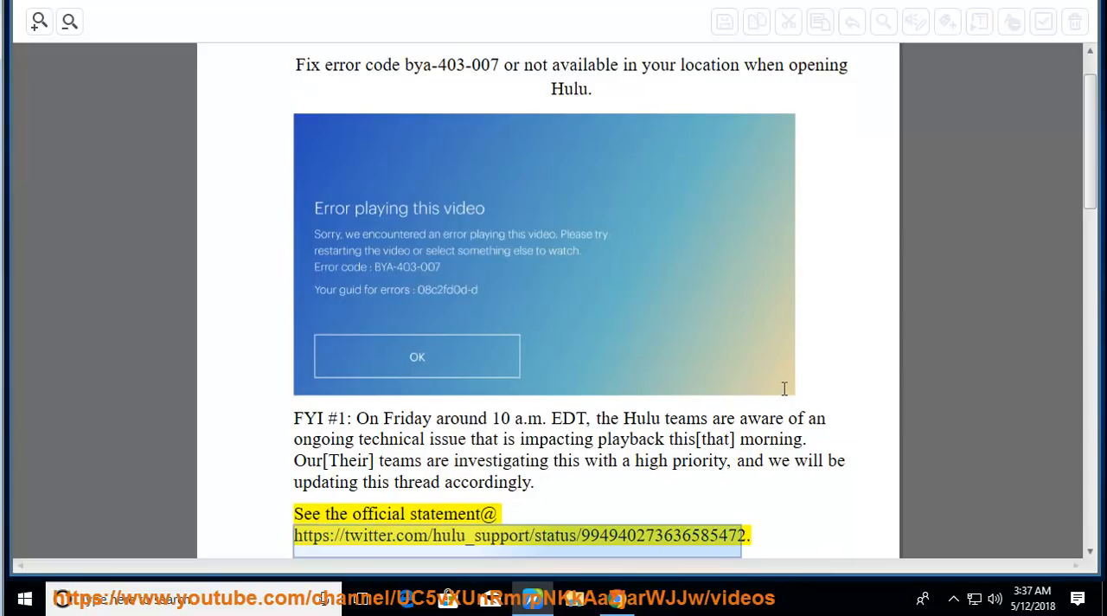
mouse_move(891, 405)
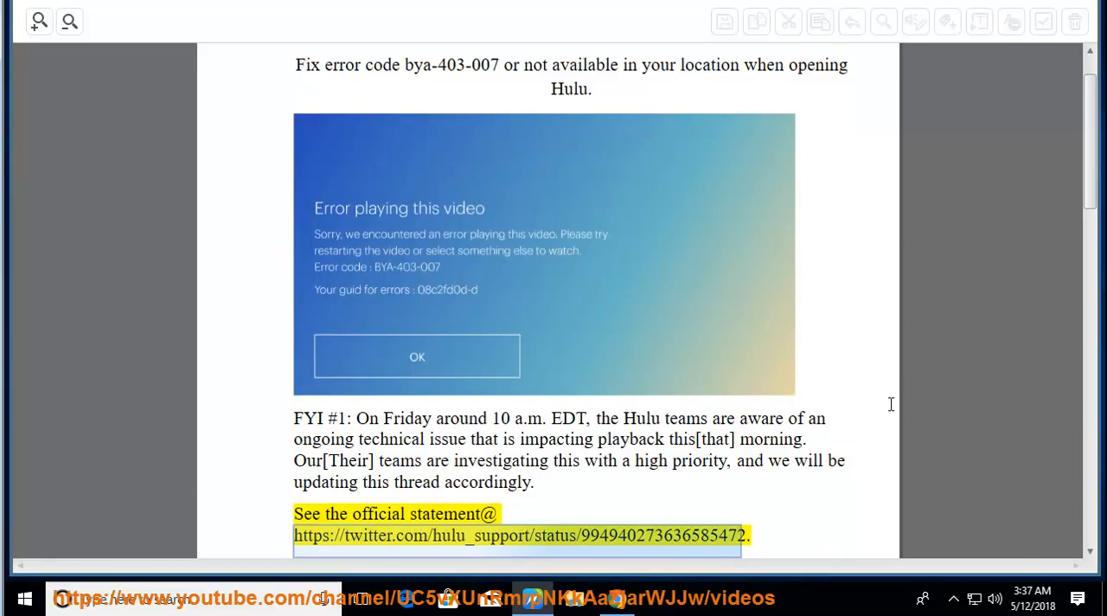
- Read aloud the FYI #2 and FYI #3 paragraphs with sentence highlighting
scroll("down", 3)
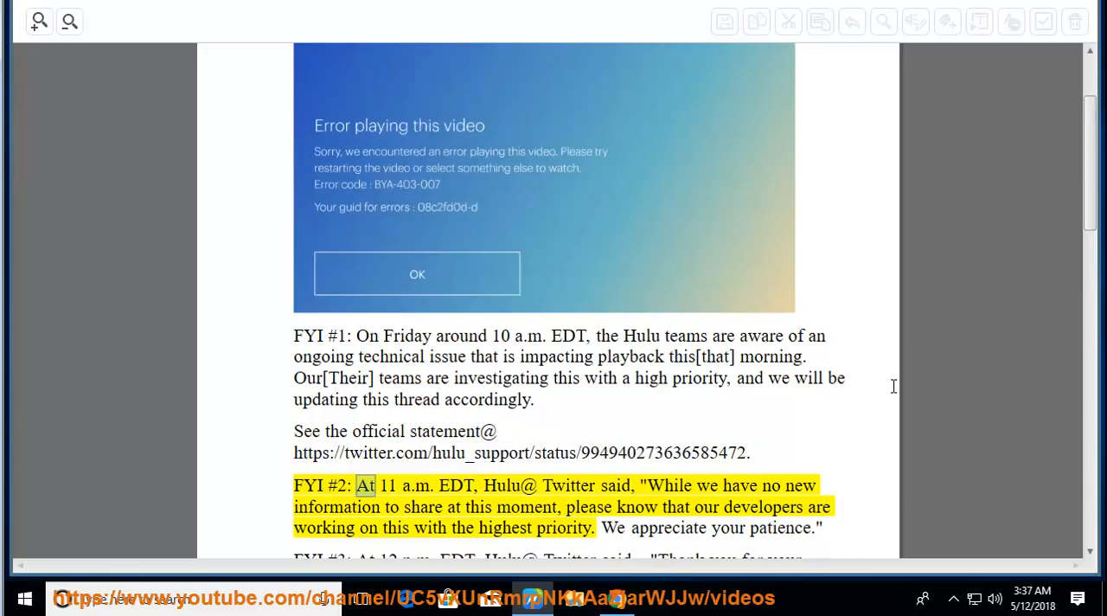
double_click(567, 484)
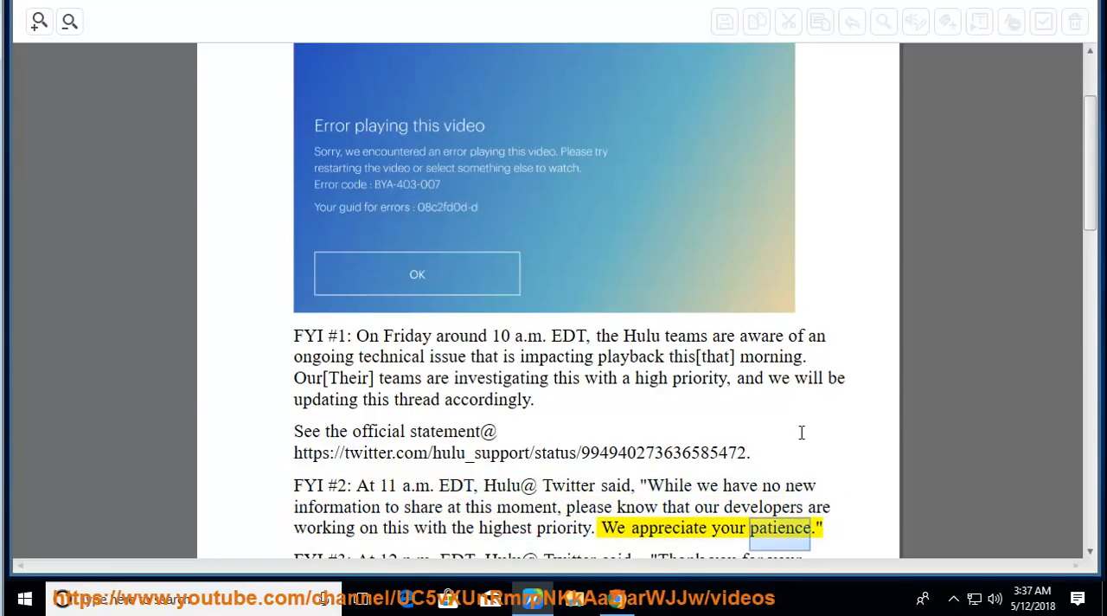
scroll("down", 3)
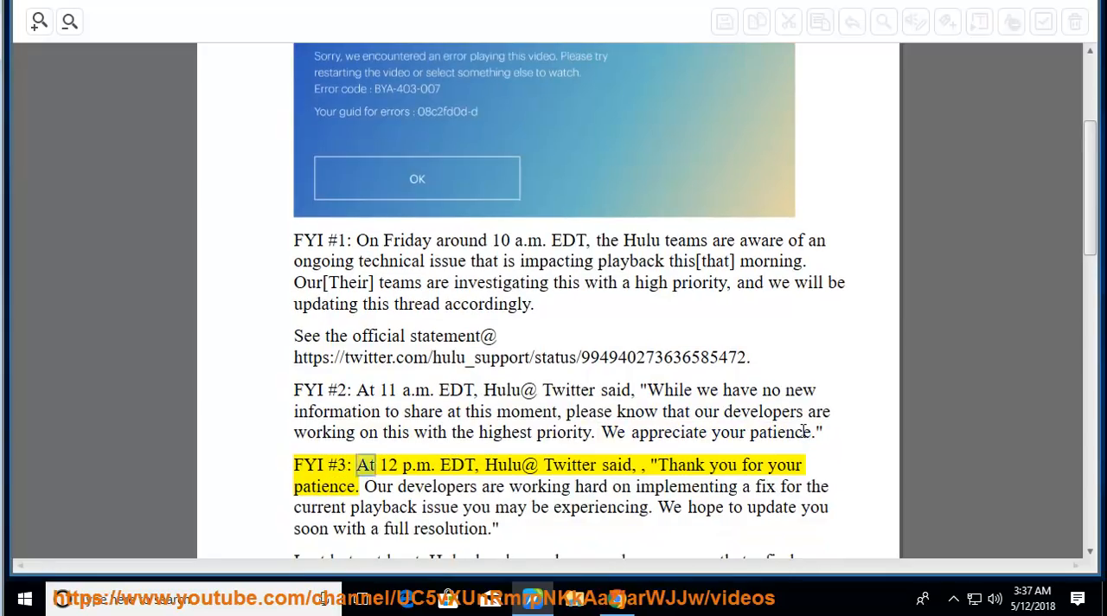
double_click(569, 464)
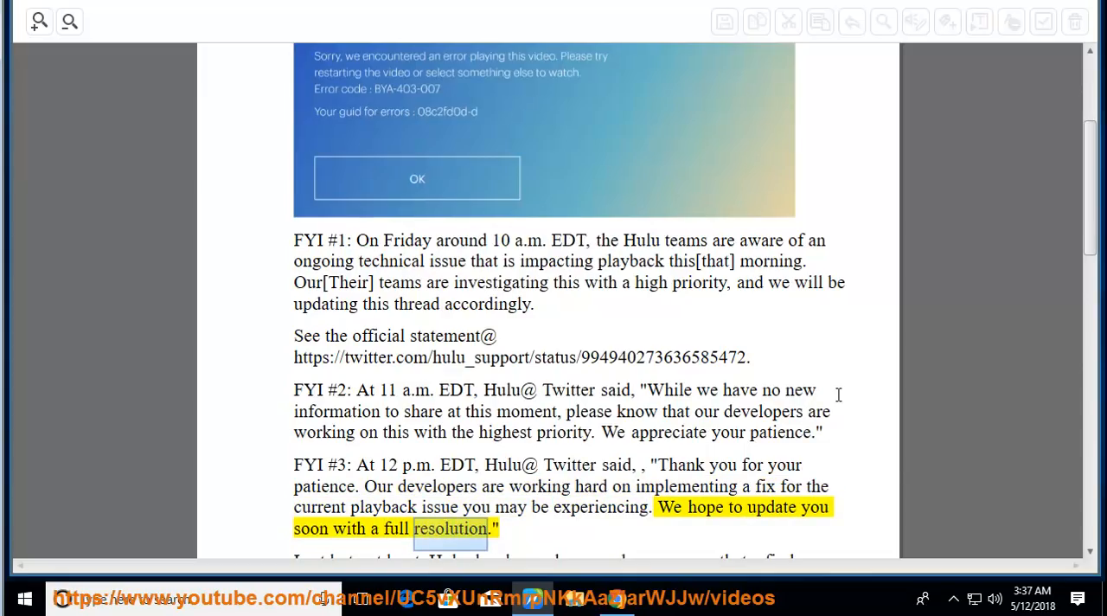
- Read the closing 'try again' paragraph aloud and scroll to page 2's phone power-menu image
scroll("down", 3)
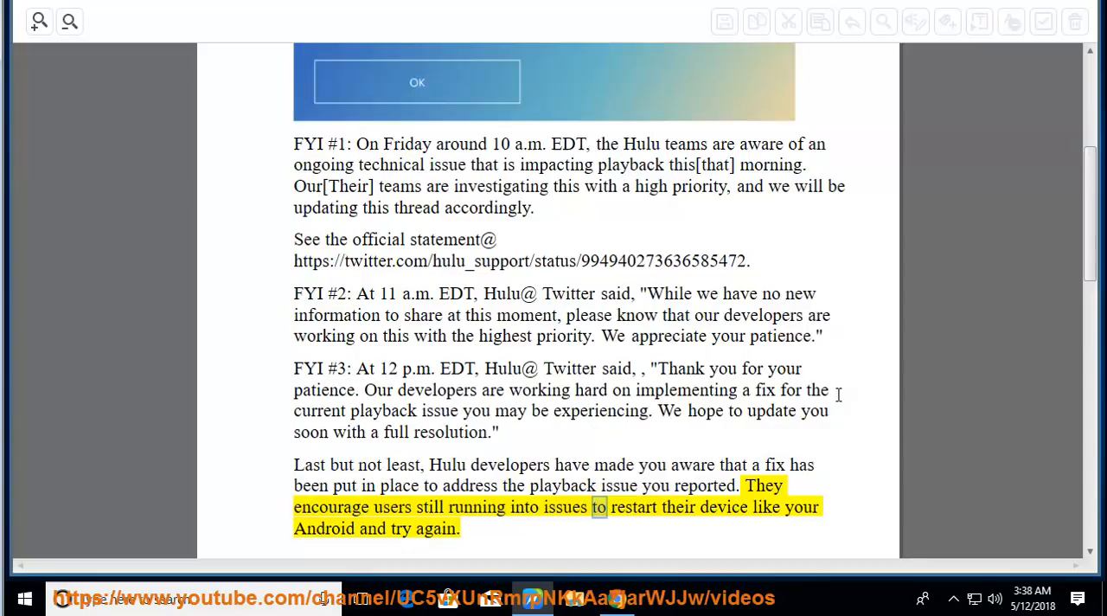
scroll("down", 3)
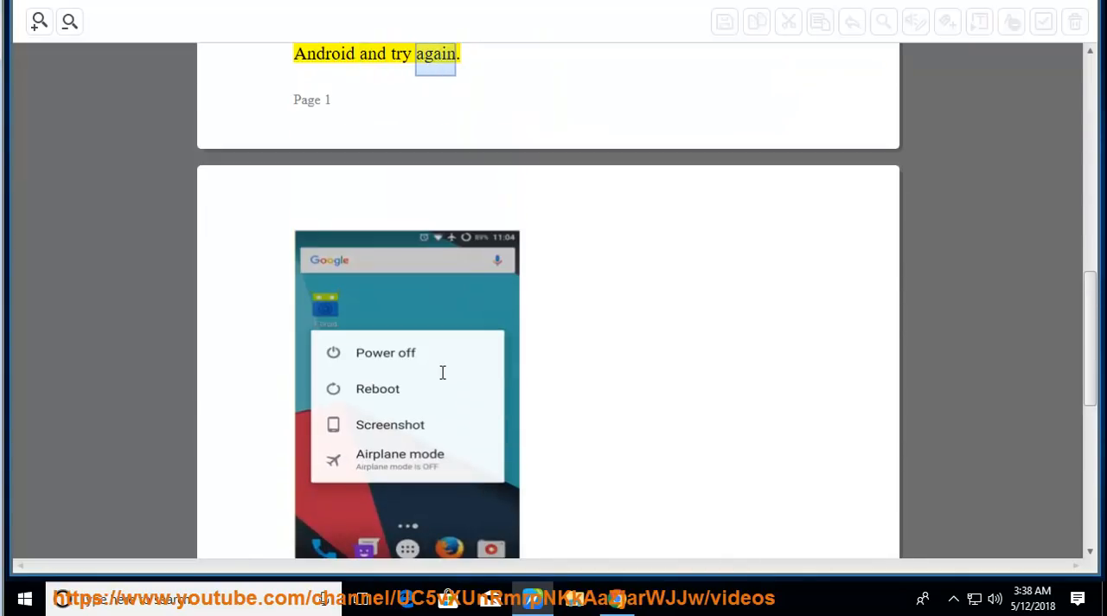